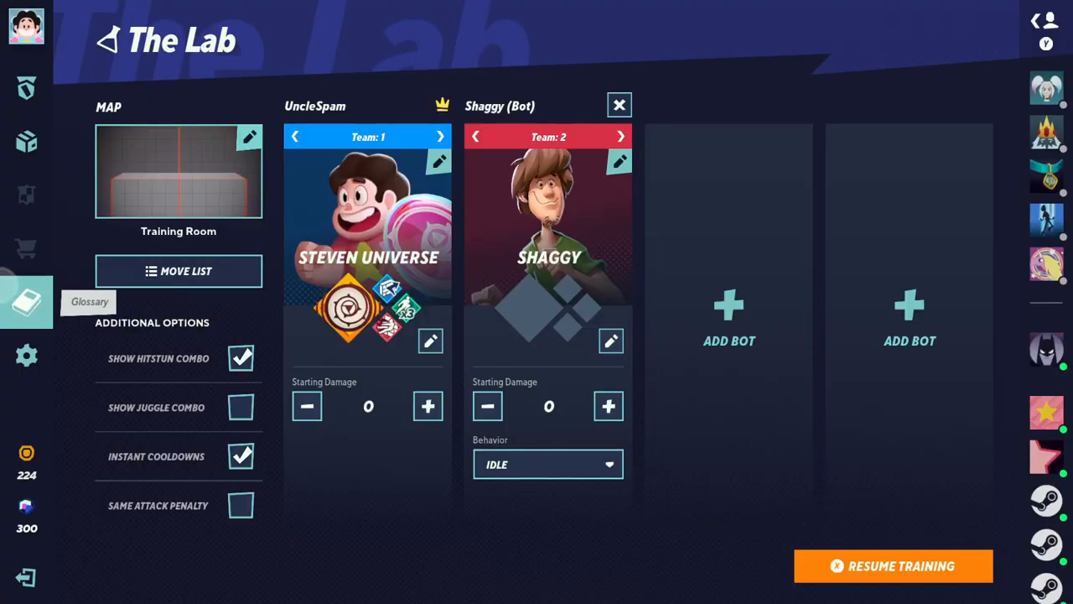
# - Set the Shaggy bot's behaviour to Normal Attack with Neutral direction
pyautogui.click(893, 565)
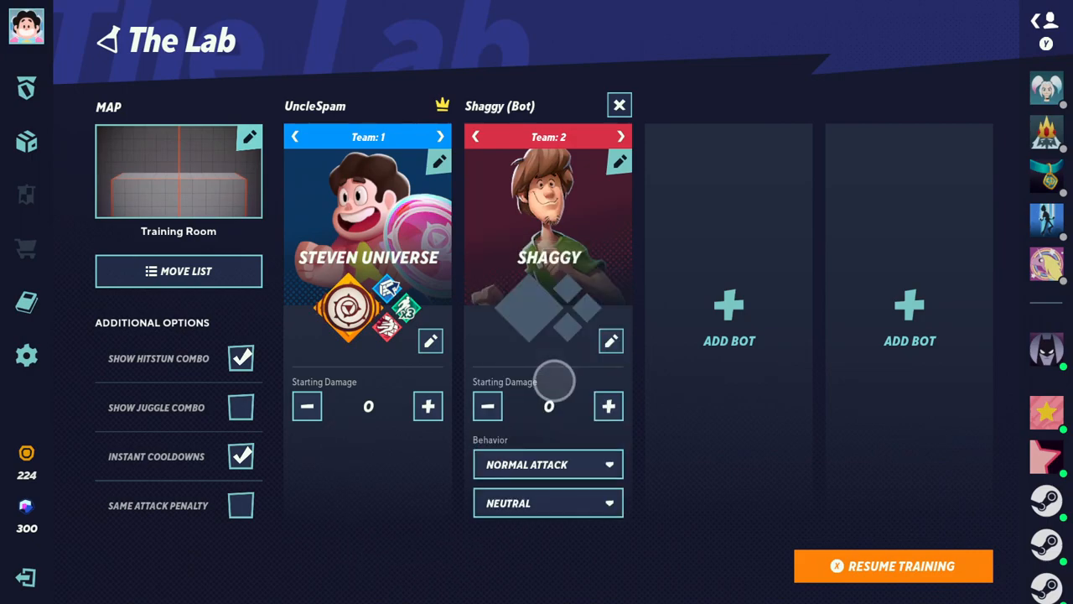
# - Keep Normal Attack selected and resume training in the Training Room
pyautogui.click(892, 567)
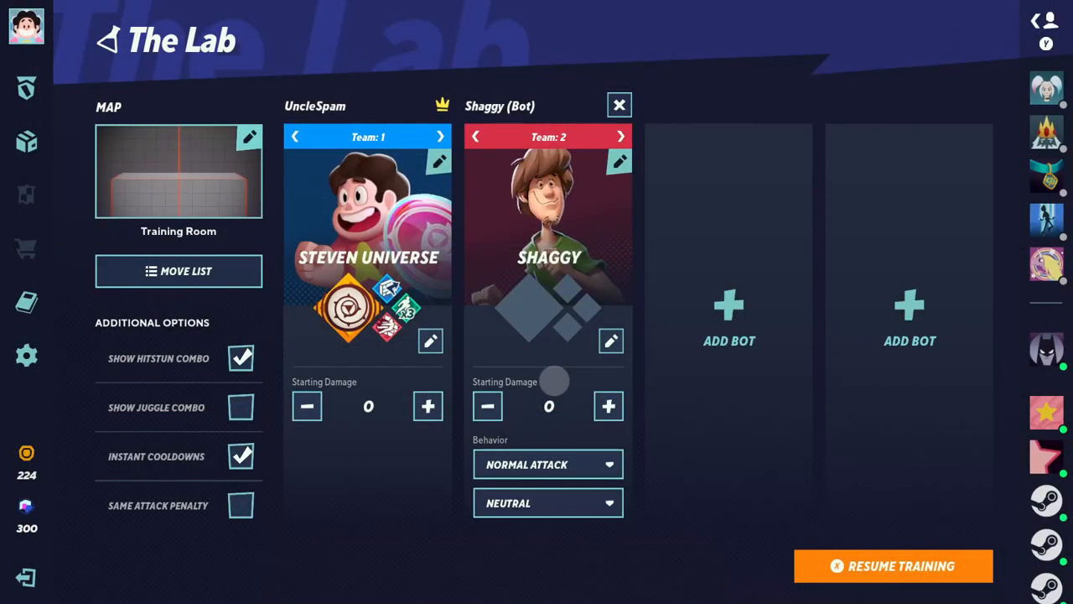
pyautogui.click(546, 463)
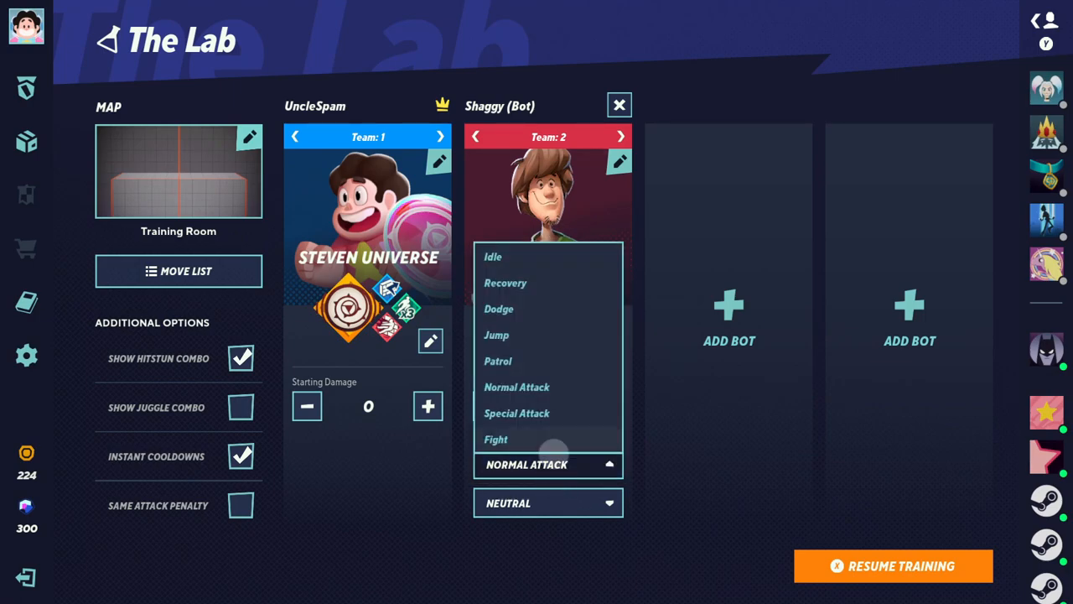
pyautogui.click(892, 565)
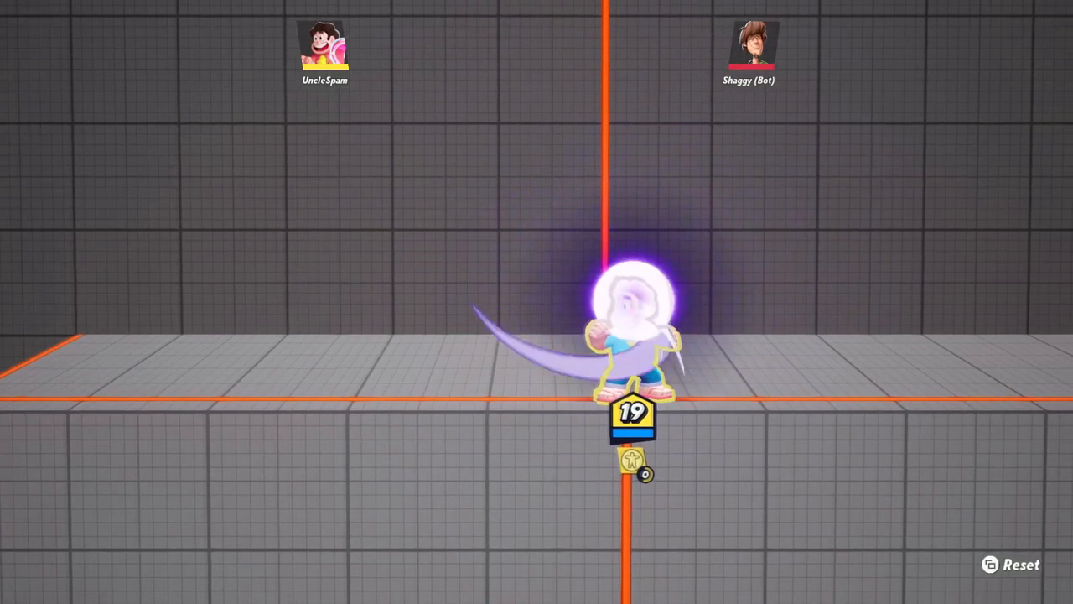